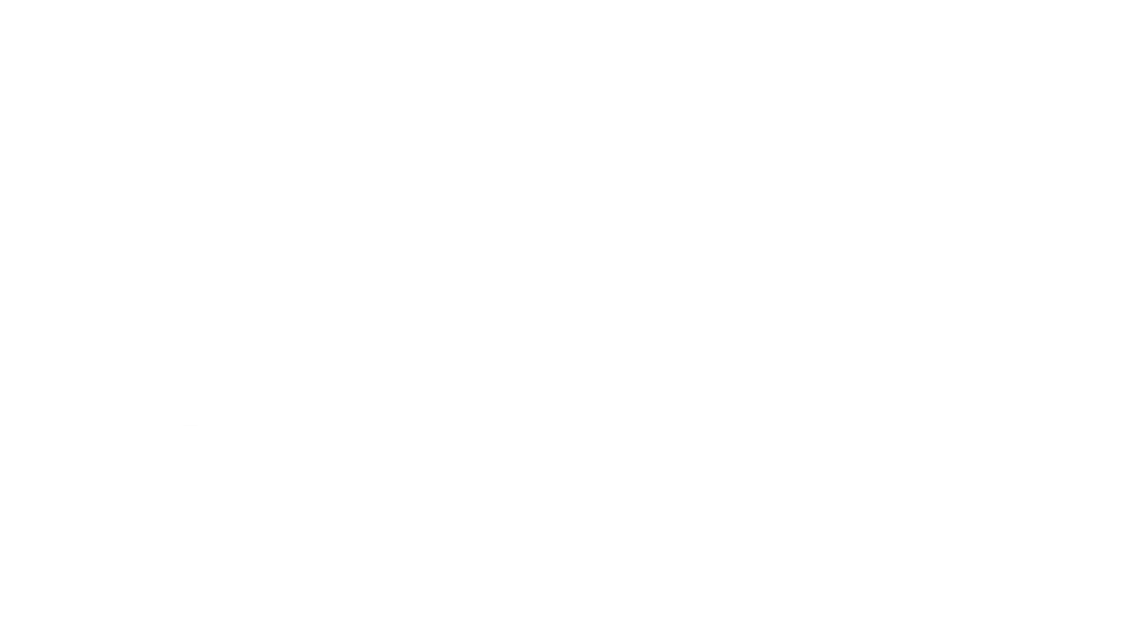
pyautogui.write('How global warming works:')
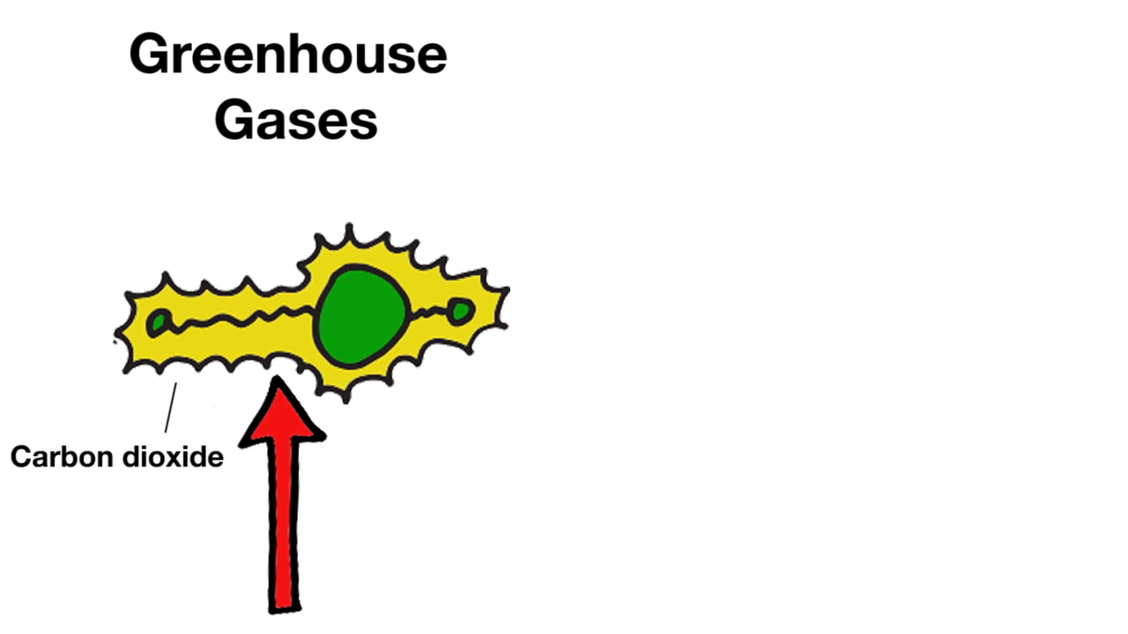
pyautogui.write('Asymmetric')
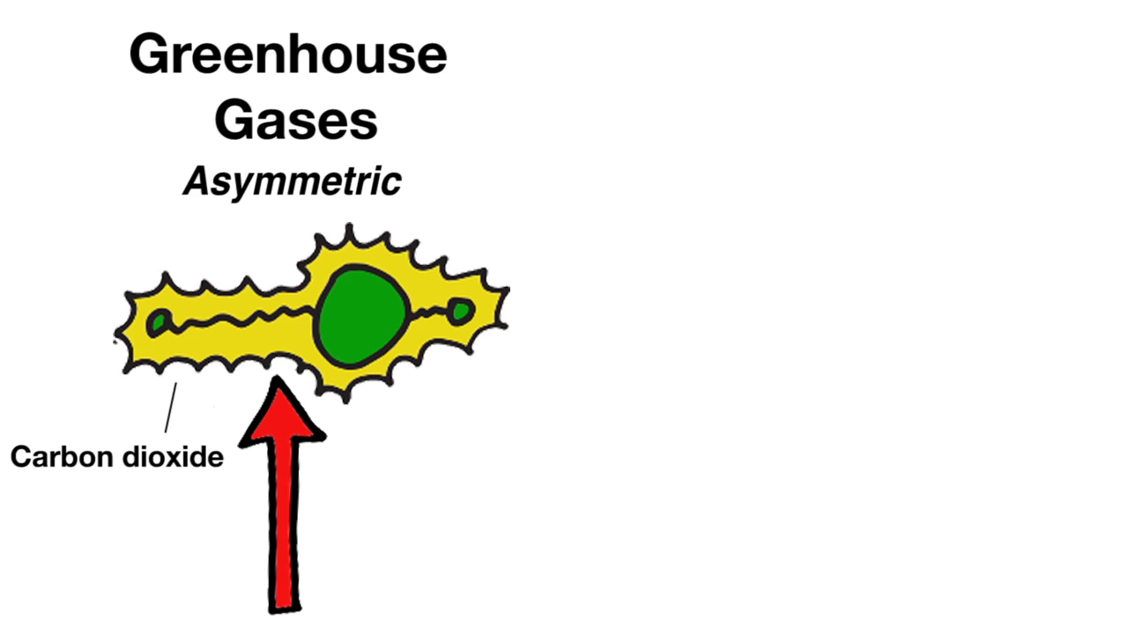